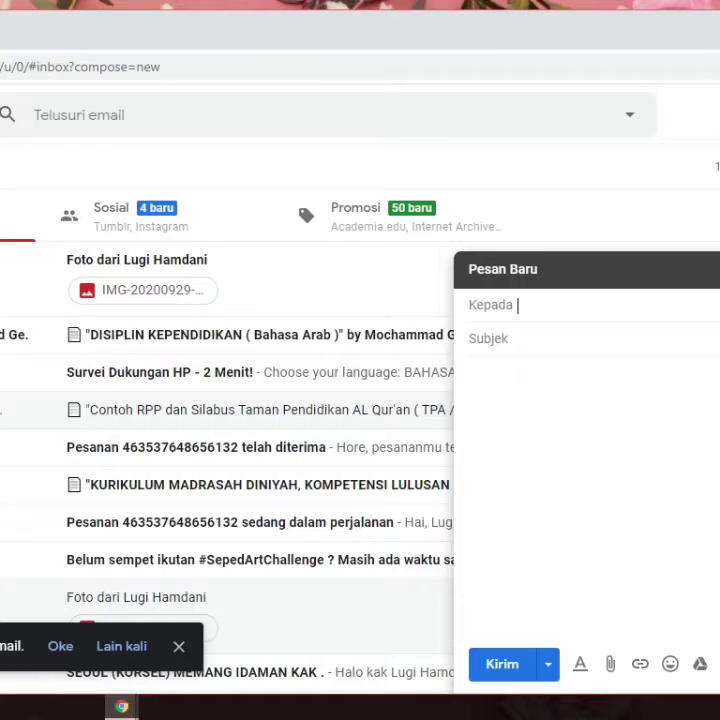
pyautogui.write('hi')
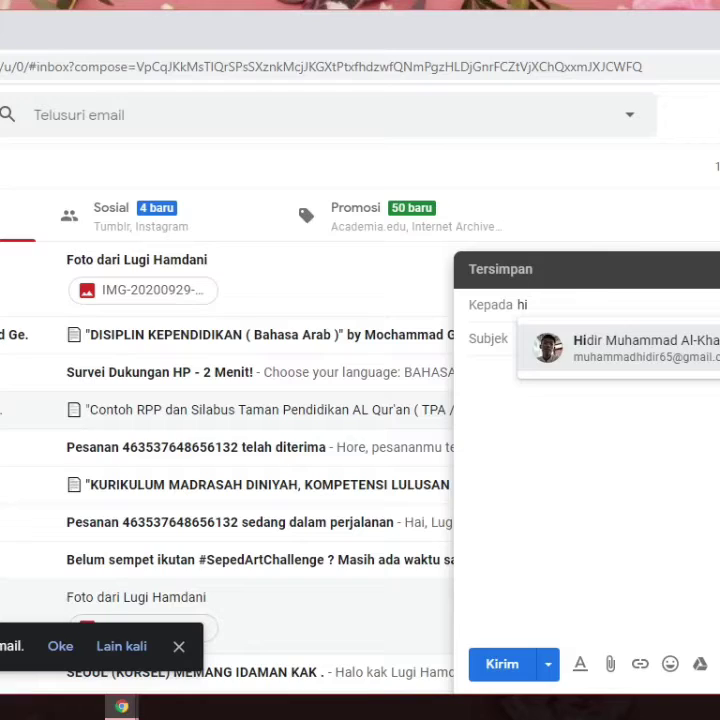
pyautogui.click(616, 348)
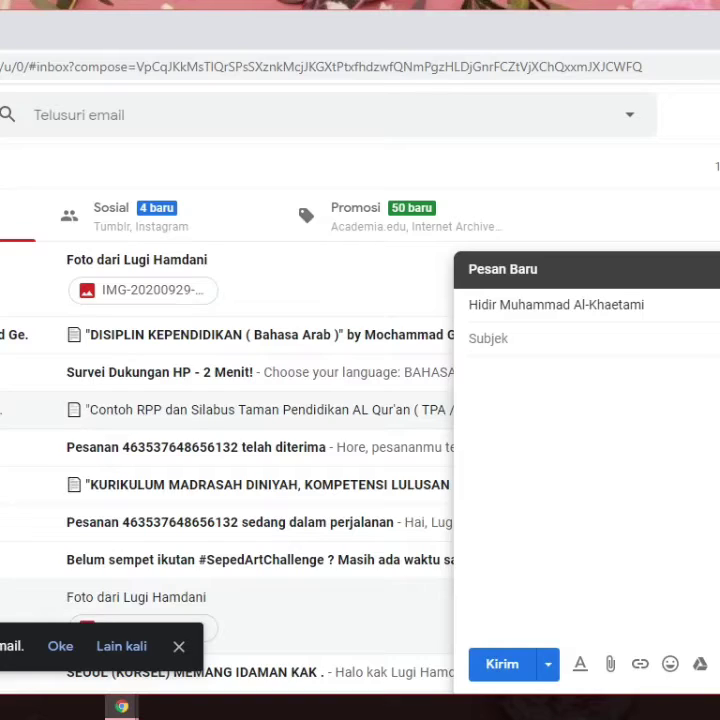
# Step: Enter the subject 'hi.... hidir i want share my biodata'
pyautogui.write('hi')
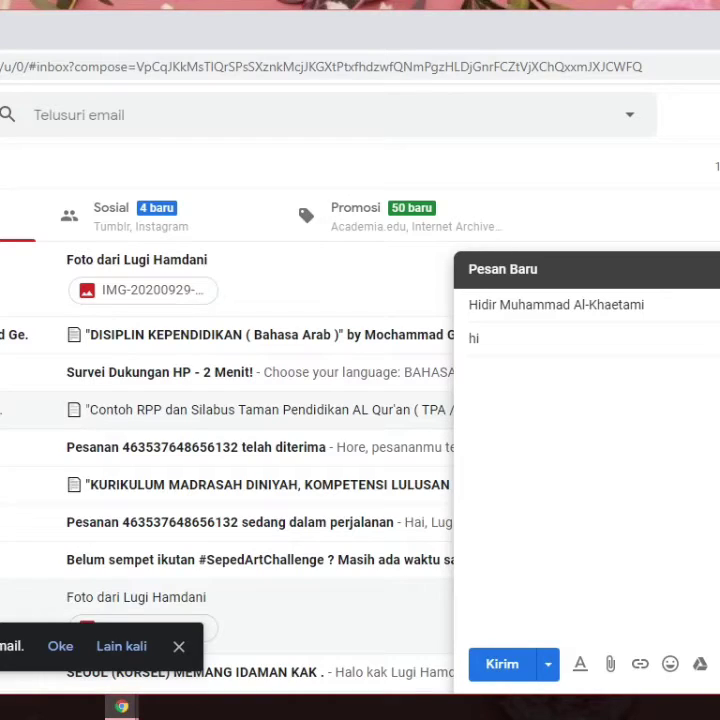
pyautogui.write('.... hidir i want share')
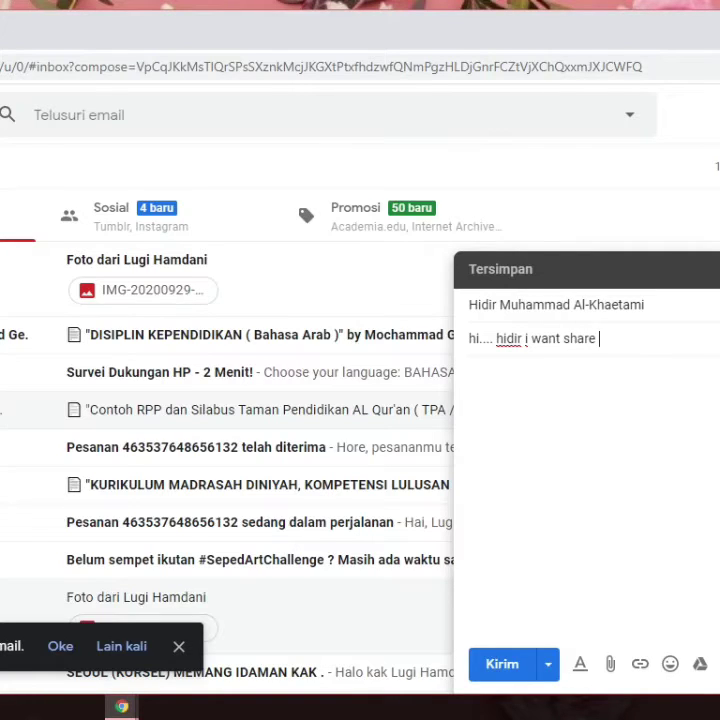
pyautogui.write('my')
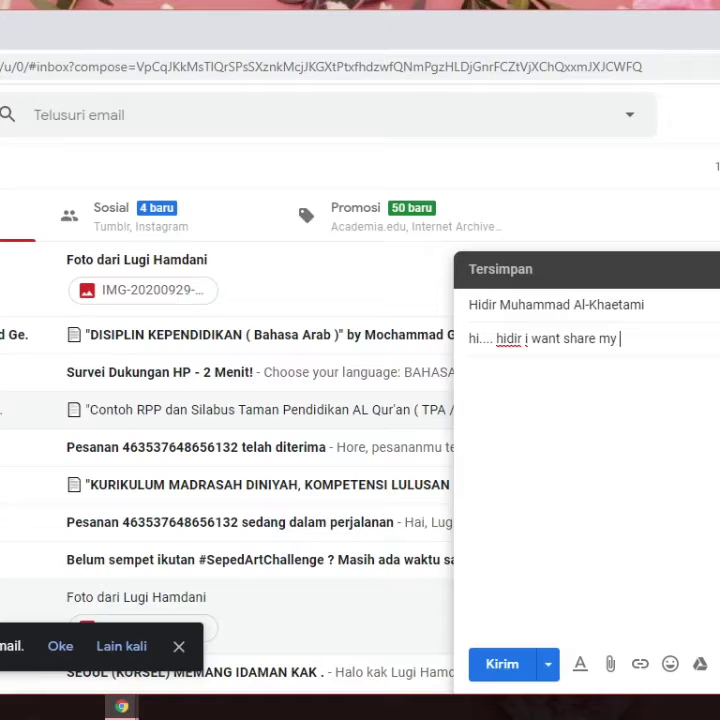
pyautogui.write('bid')
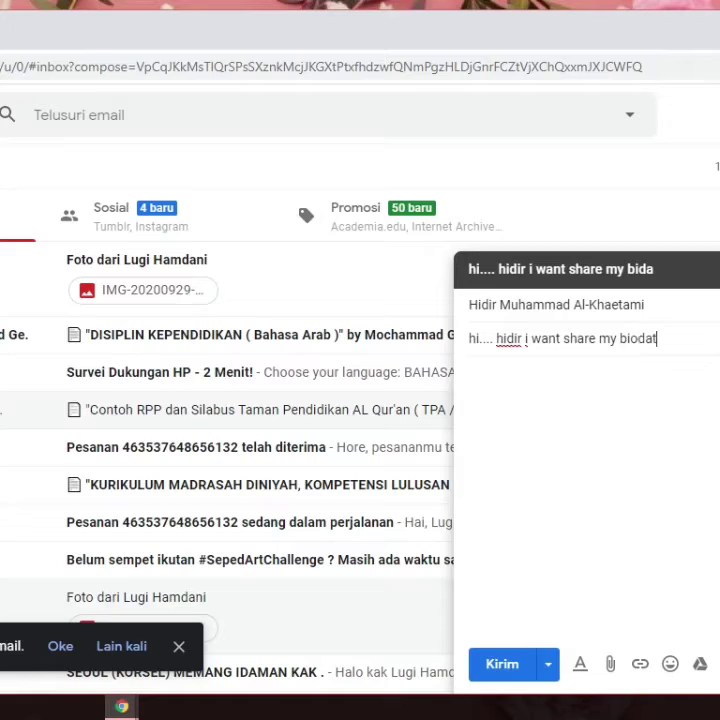
pyautogui.write('a')
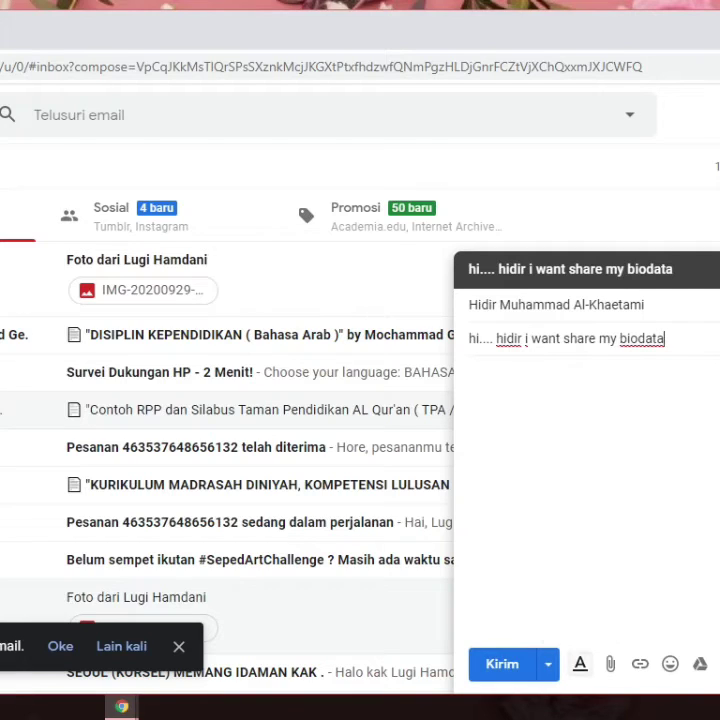
pyautogui.moveTo(610, 664)
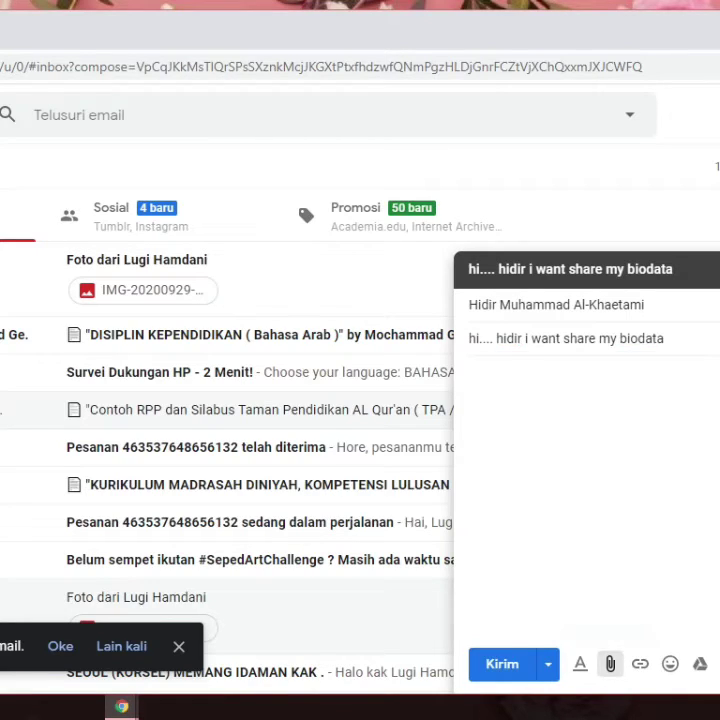
pyautogui.click(610, 664)
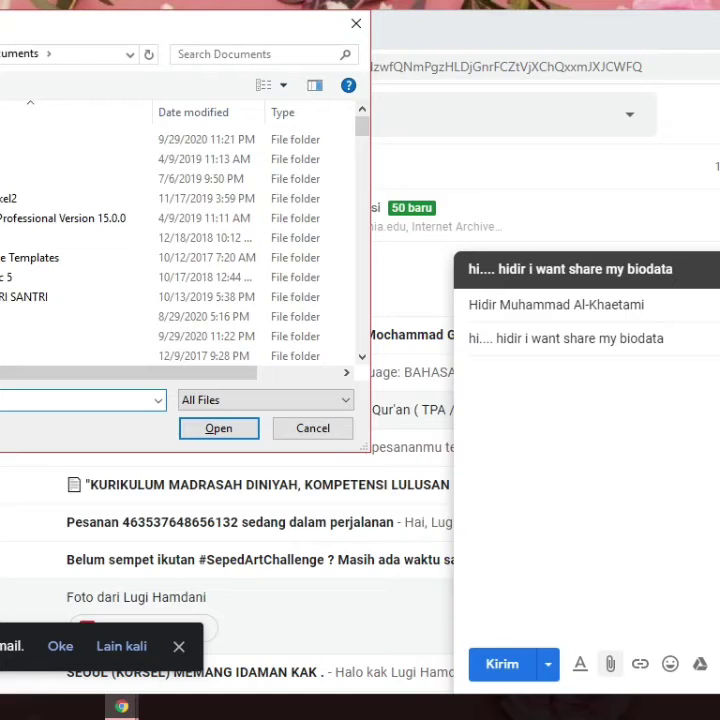
pyautogui.click(200, 236)
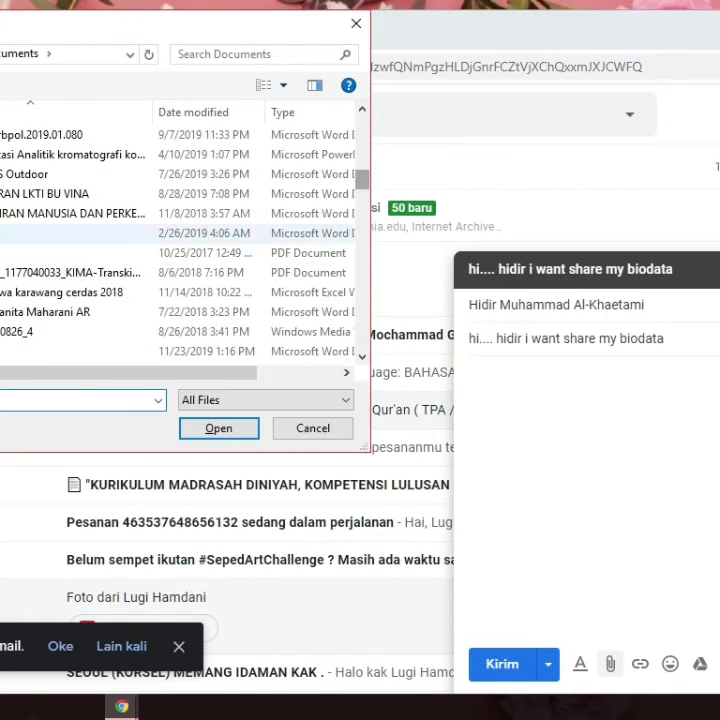
pyautogui.moveTo(50, 312)
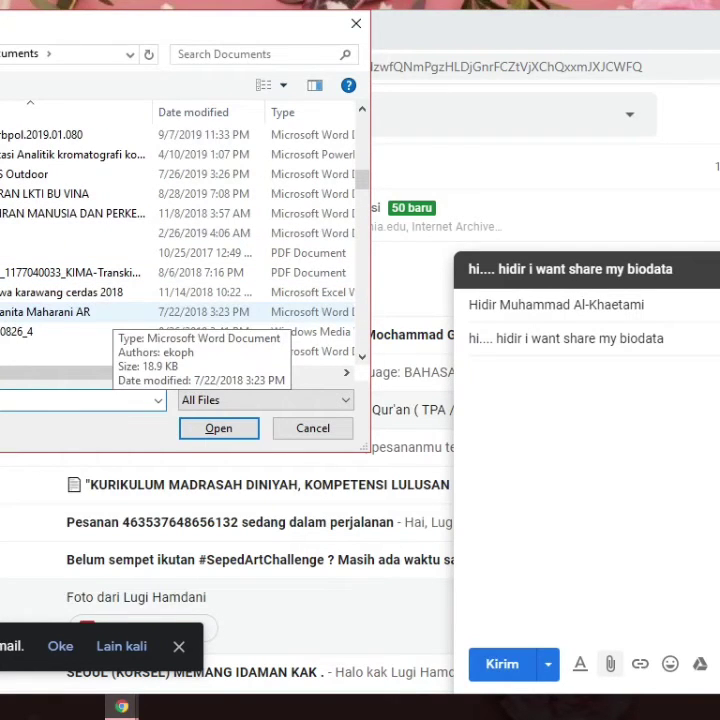
pyautogui.click(46, 312)
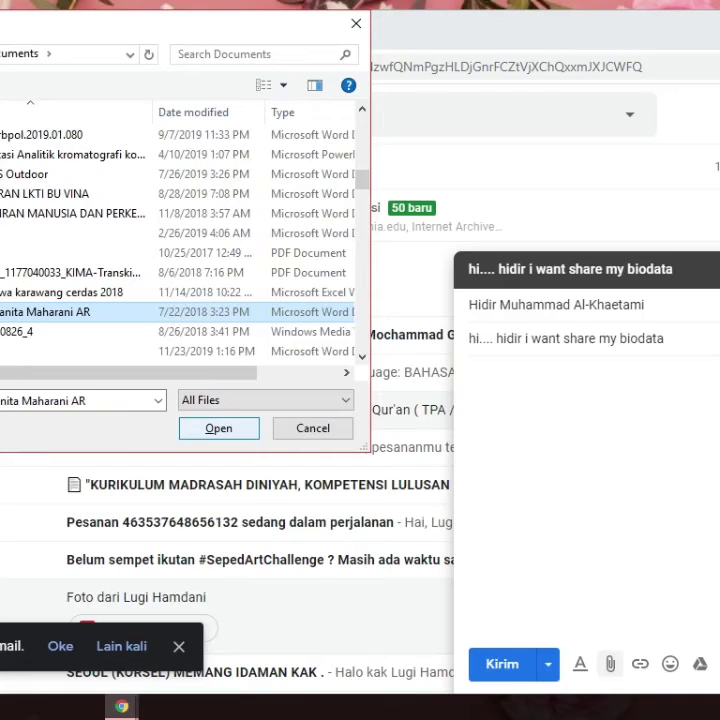
pyautogui.click(218, 428)
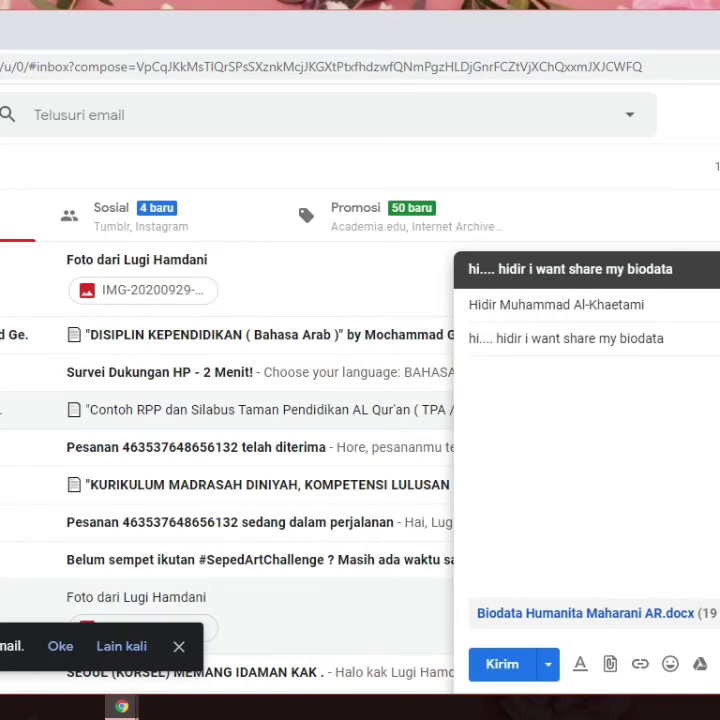
pyautogui.click(470, 374)
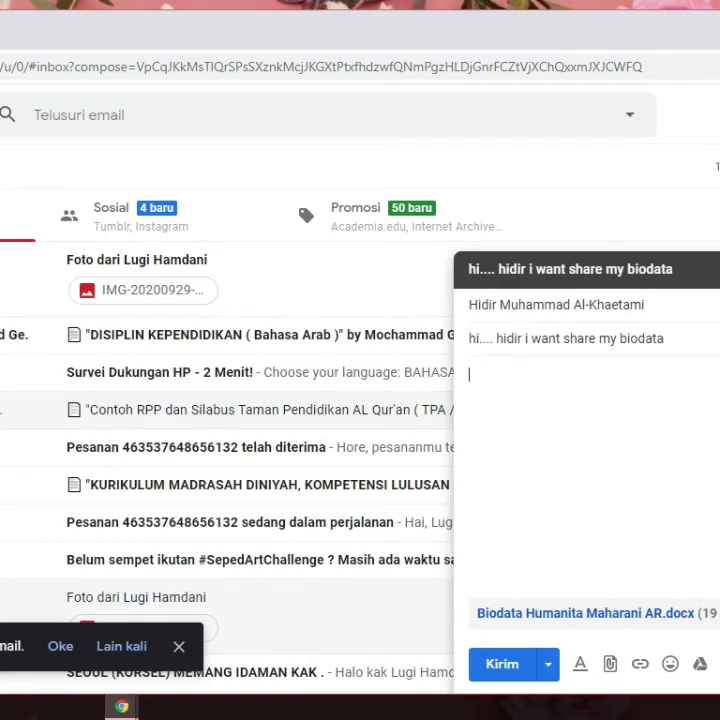